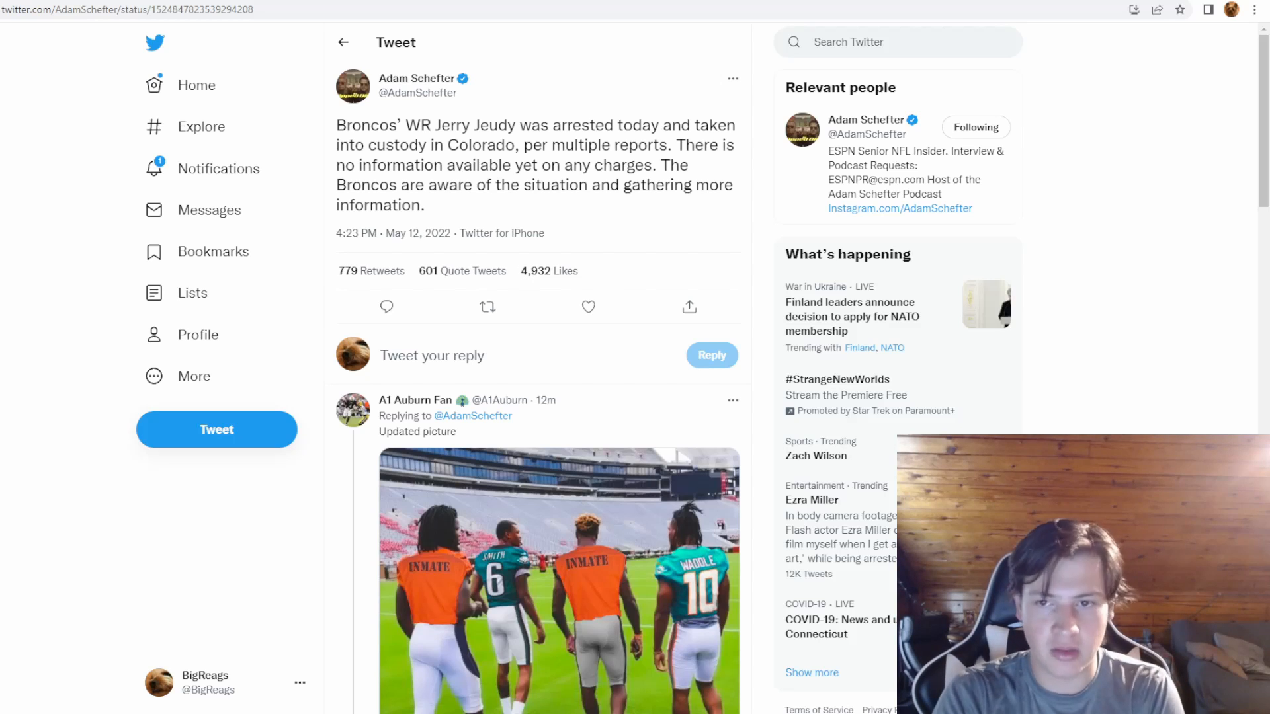
Step: View the Arapahoe Sheriff's tweet on Jerry Jeudy's charges and no-bond hold, highlighting text and showing replies
click(487, 305)
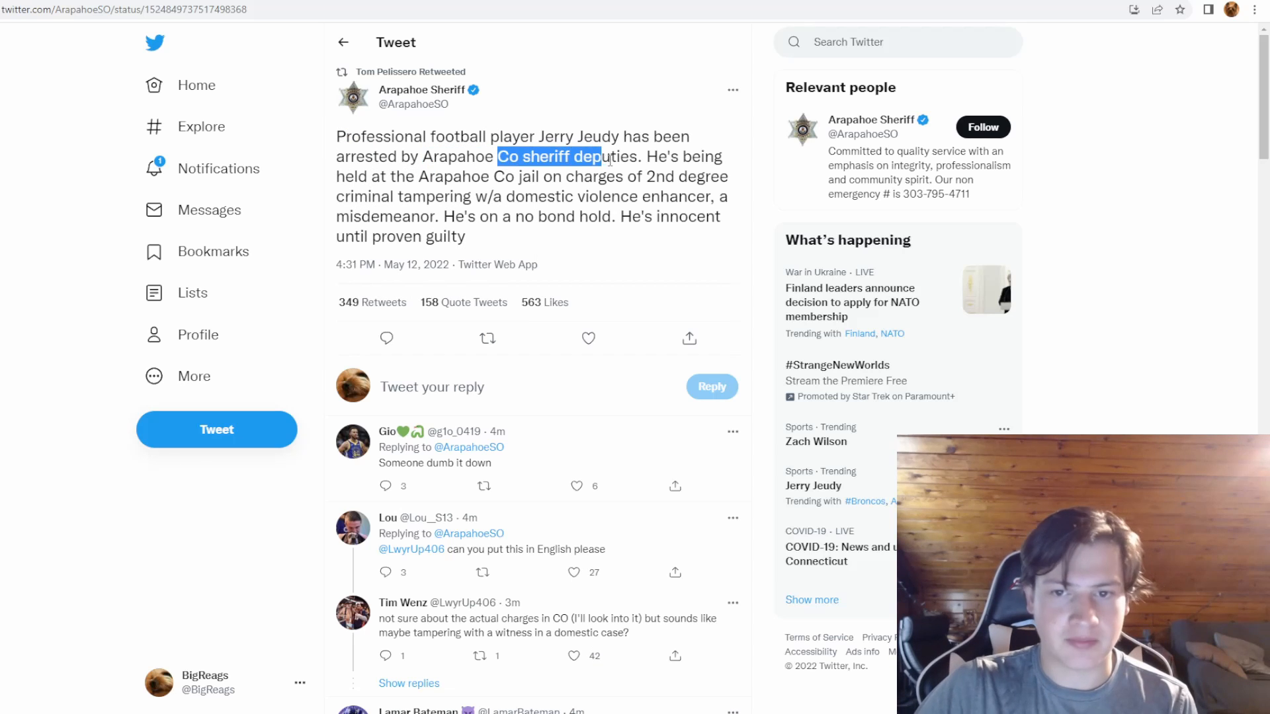
click(644, 176)
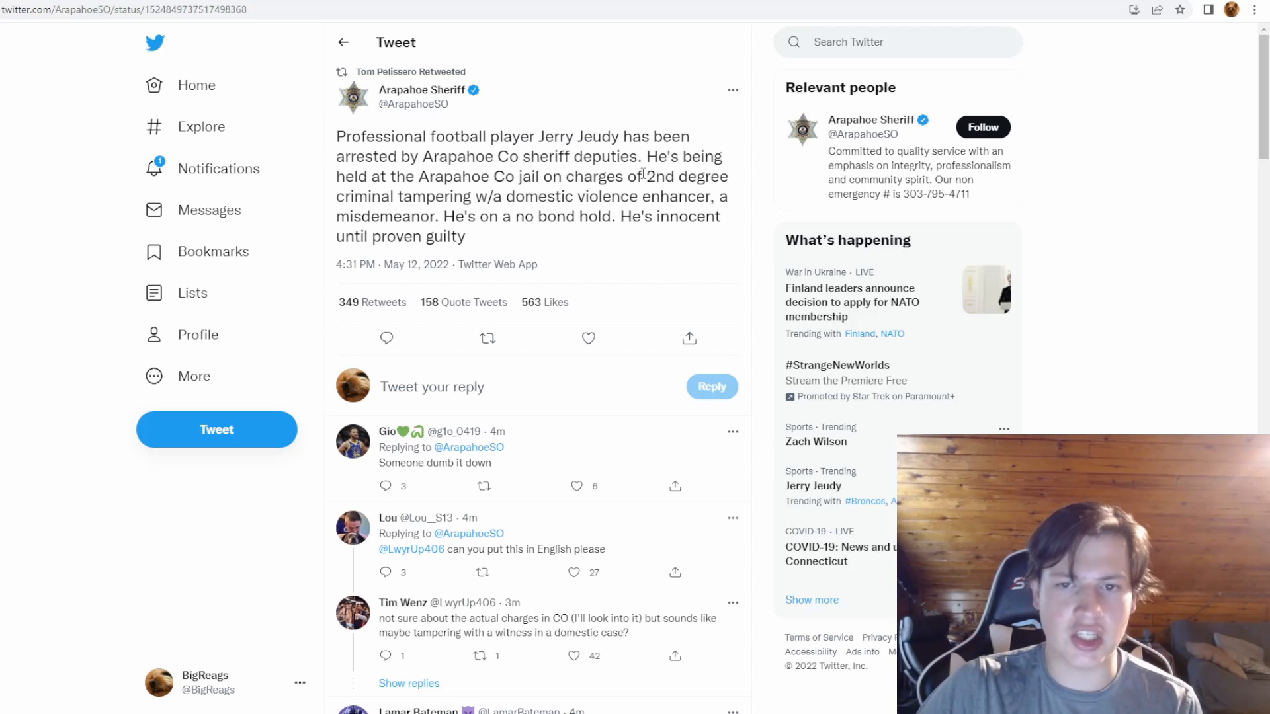
drag(563, 176, 688, 176)
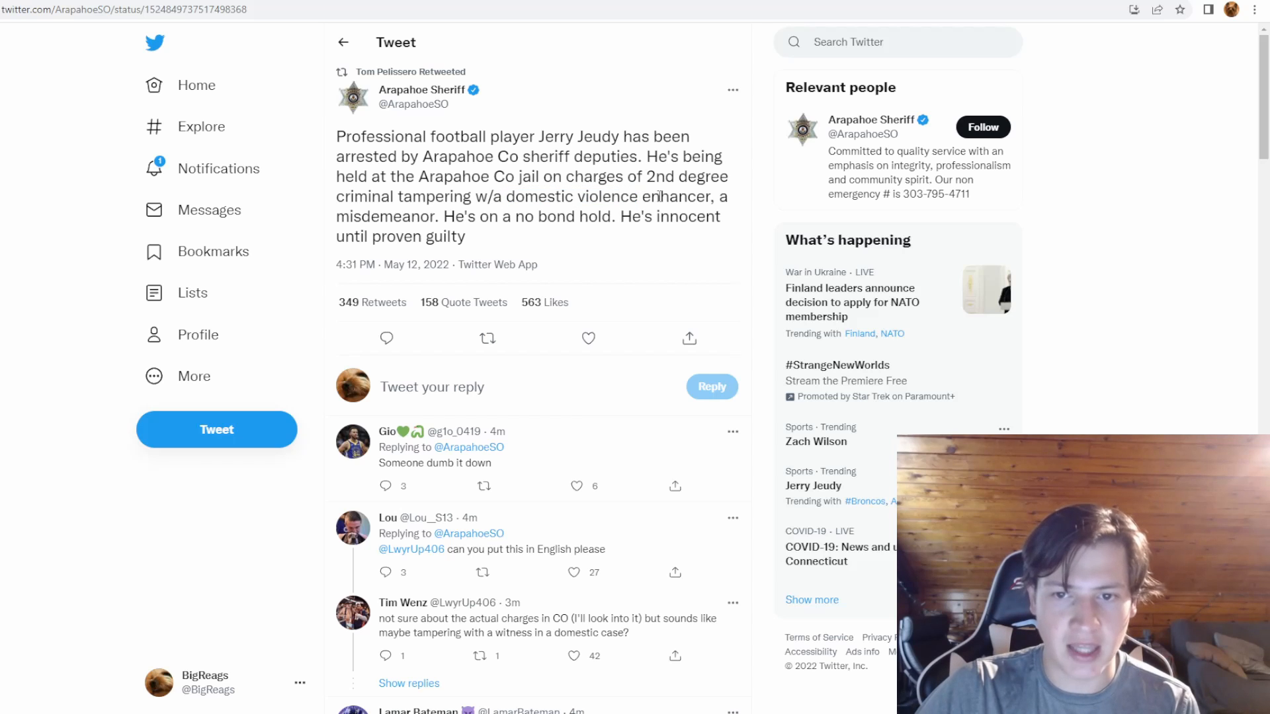
drag(481, 176, 440, 216)
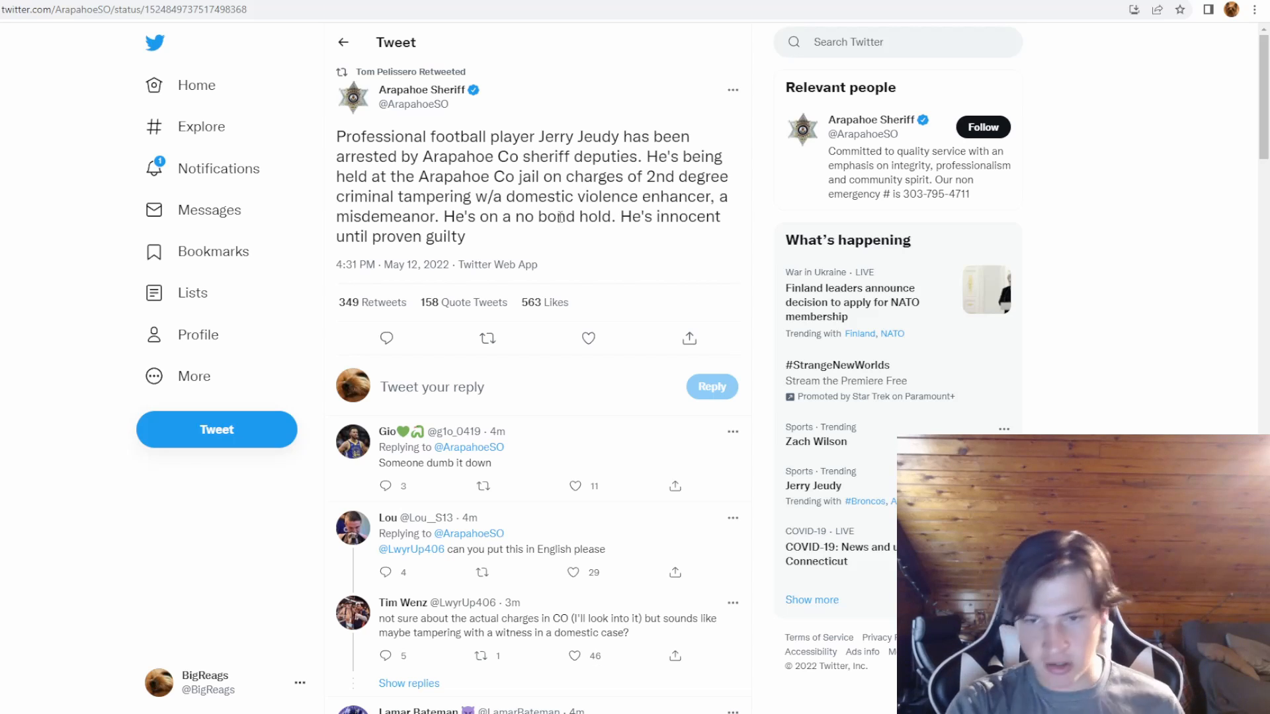
click(574, 486)
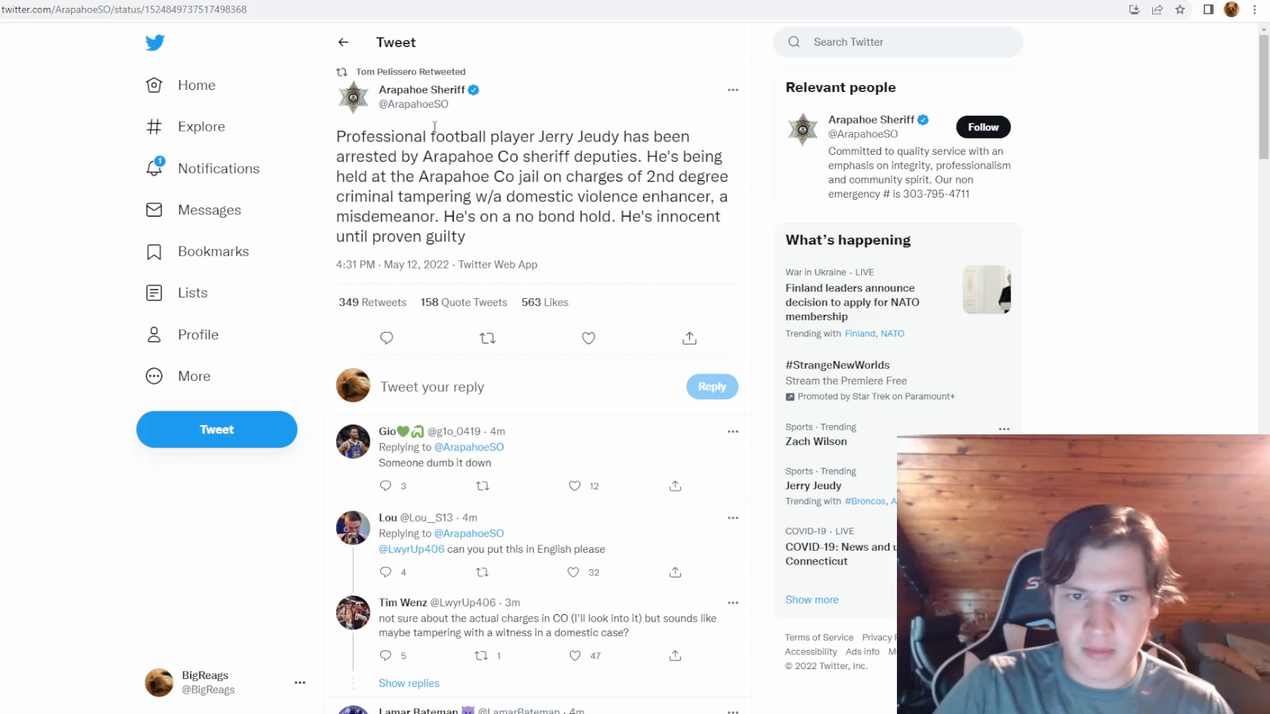
click(574, 655)
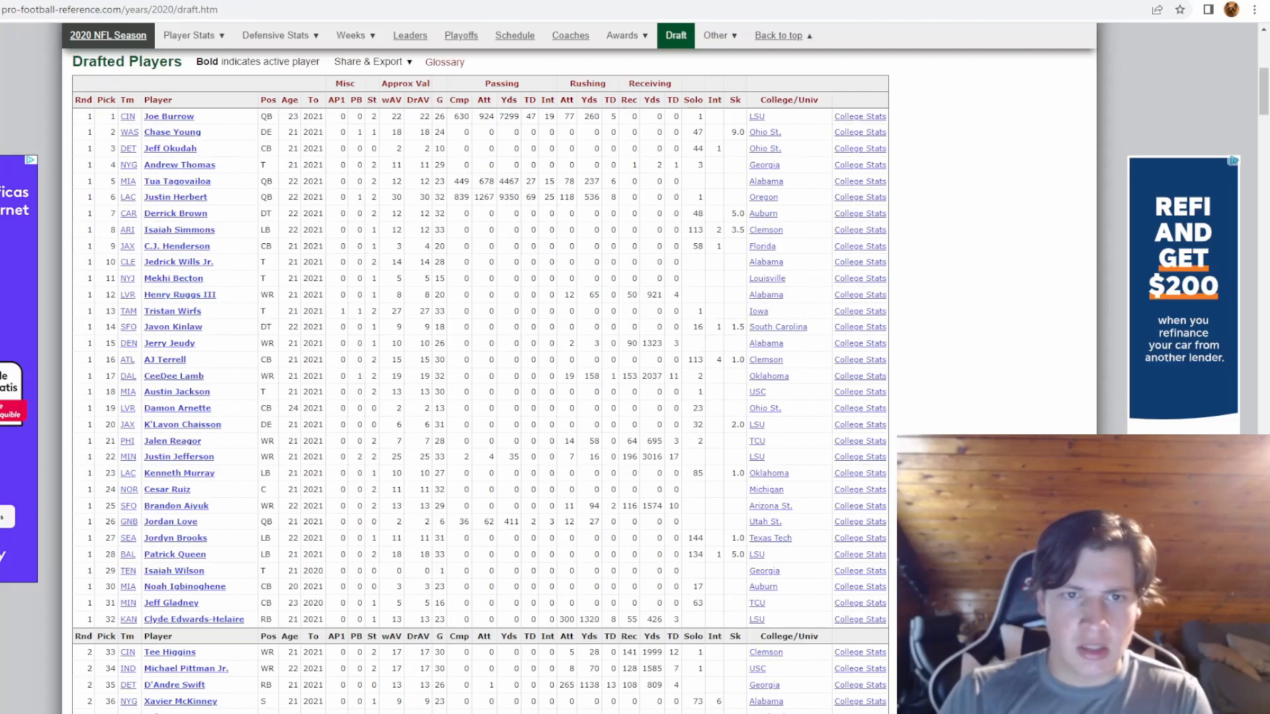
mouse_move(381, 214)
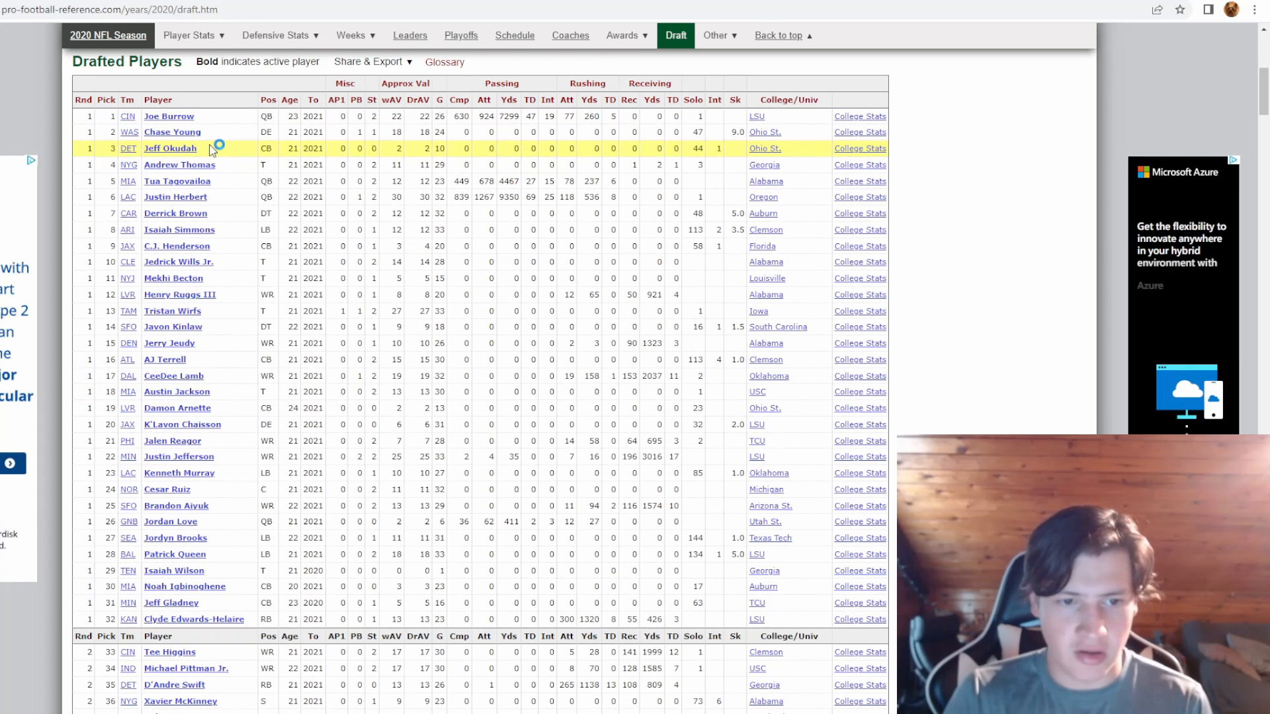
mouse_move(176, 181)
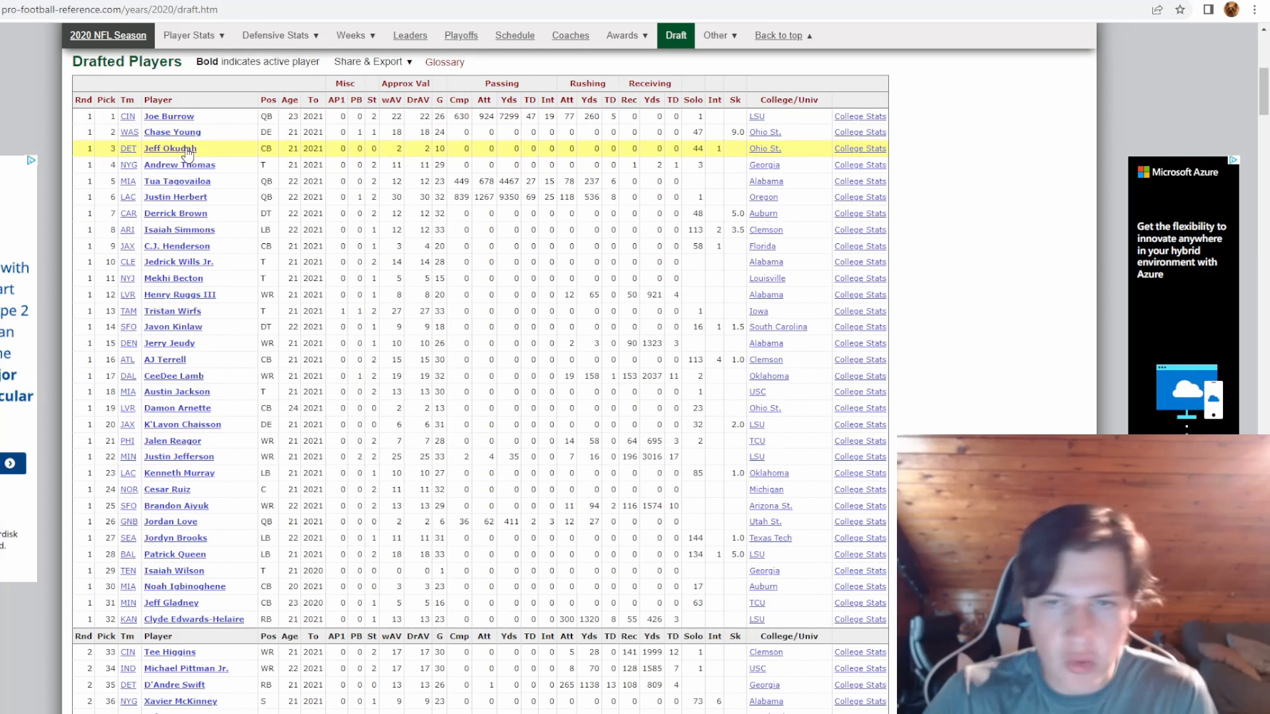
mouse_move(179, 164)
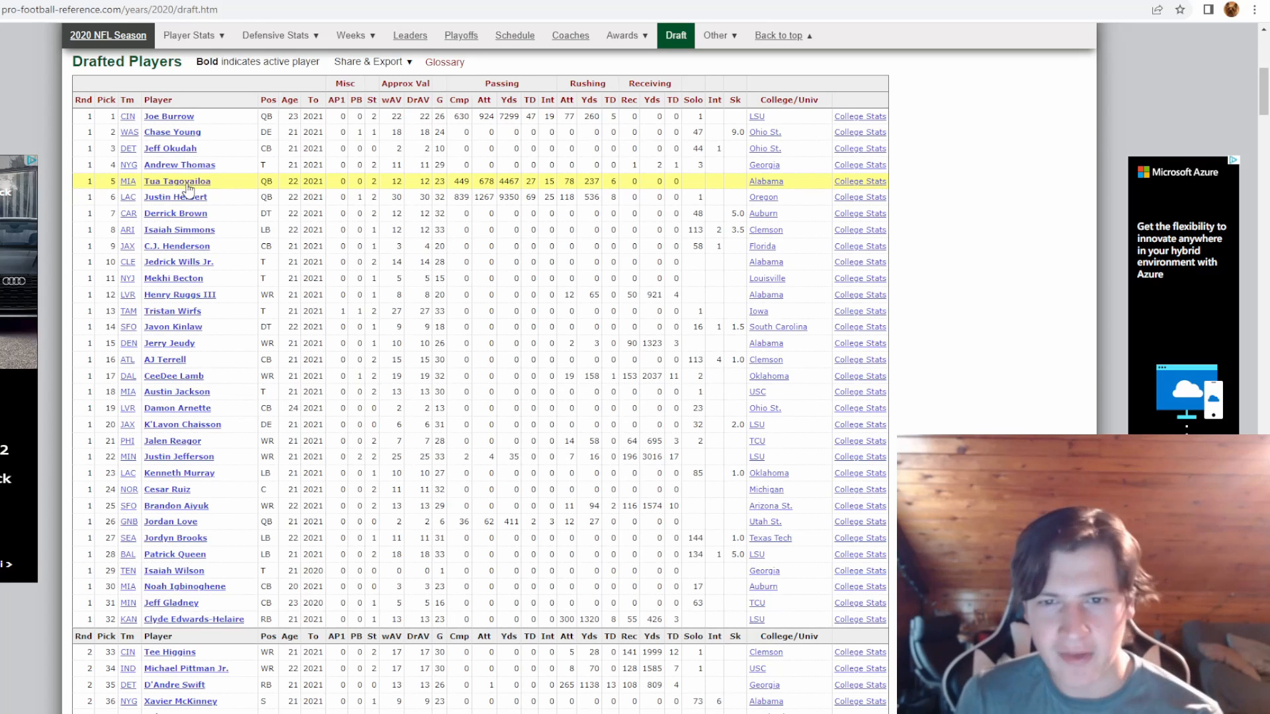
mouse_move(190, 189)
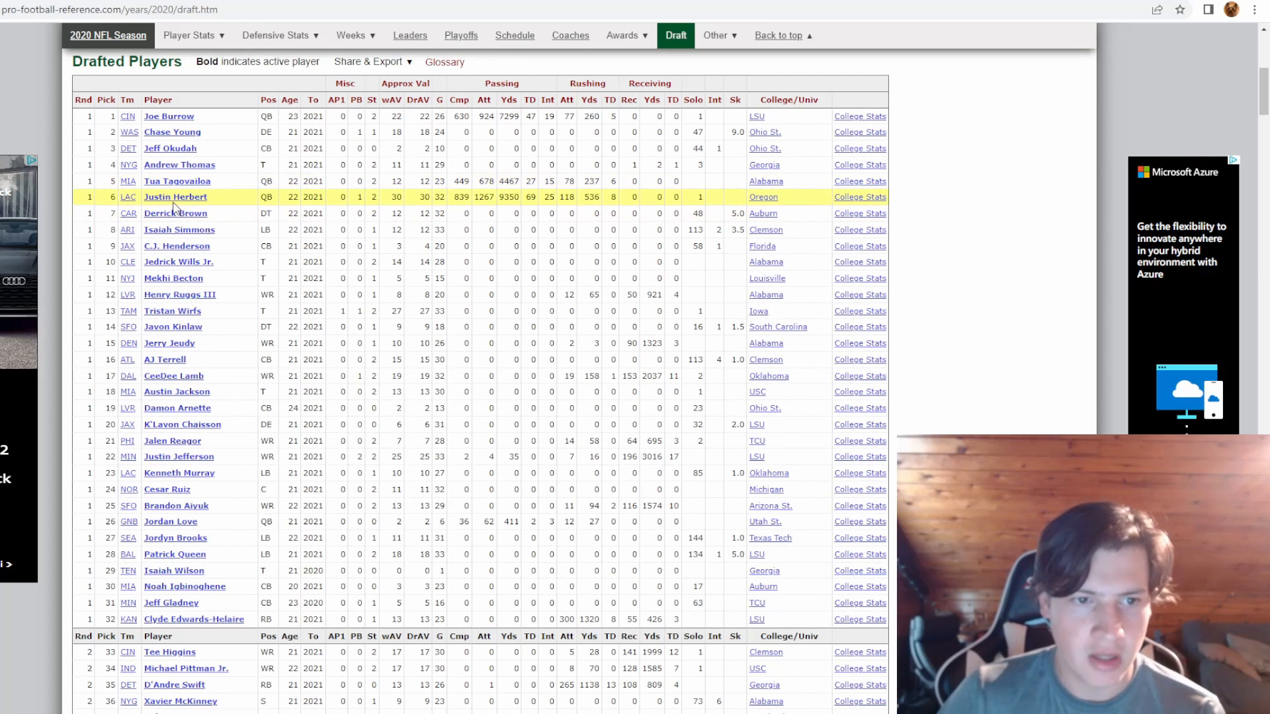
mouse_move(500, 182)
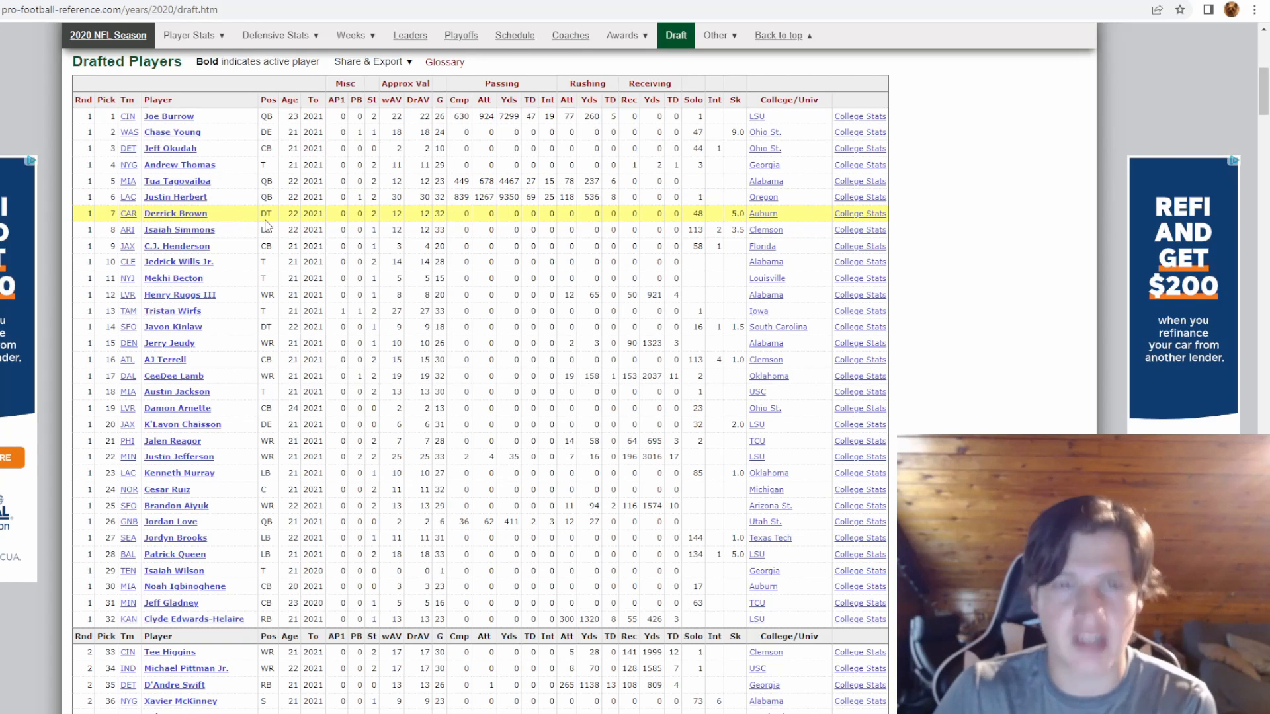
mouse_move(409, 229)
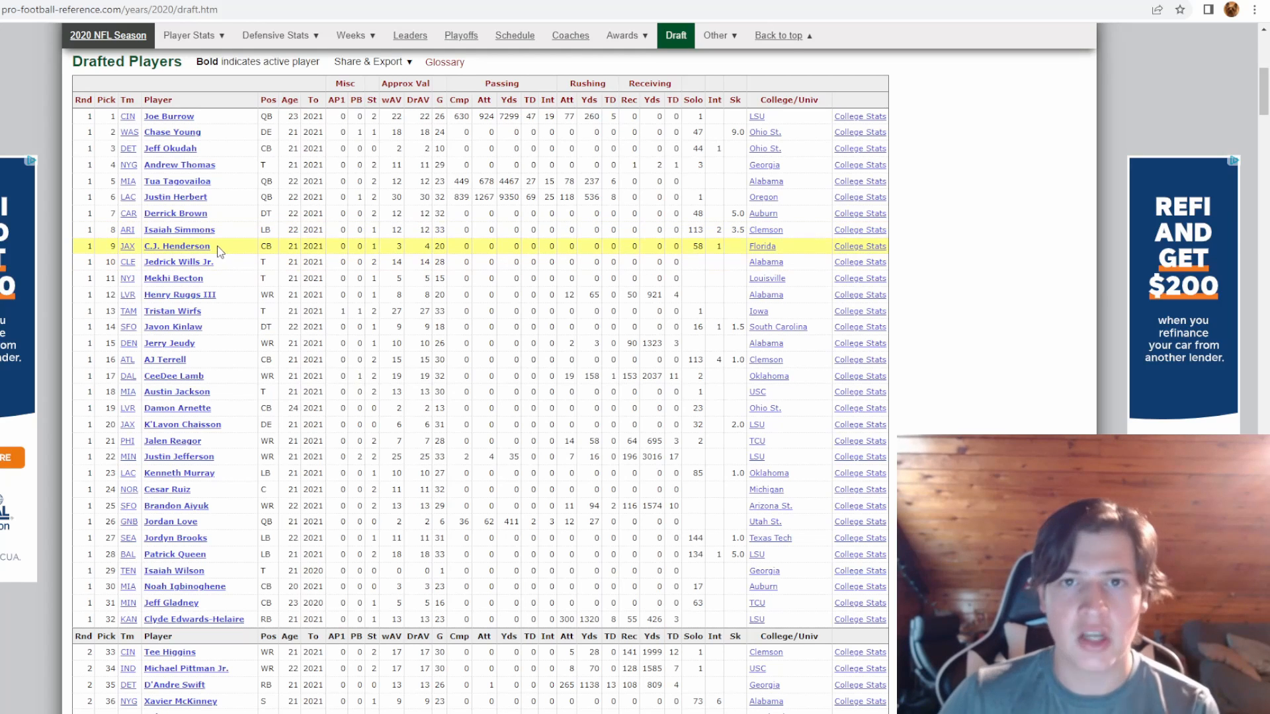
mouse_move(198, 262)
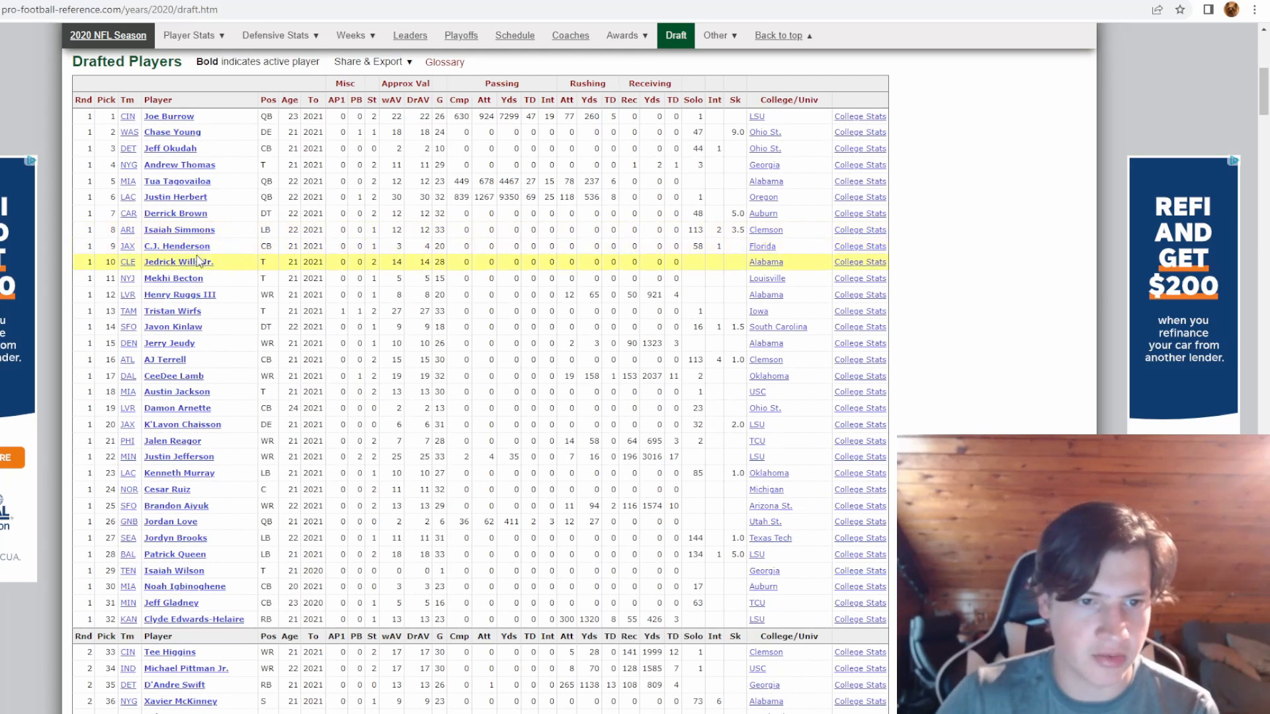
mouse_move(194, 267)
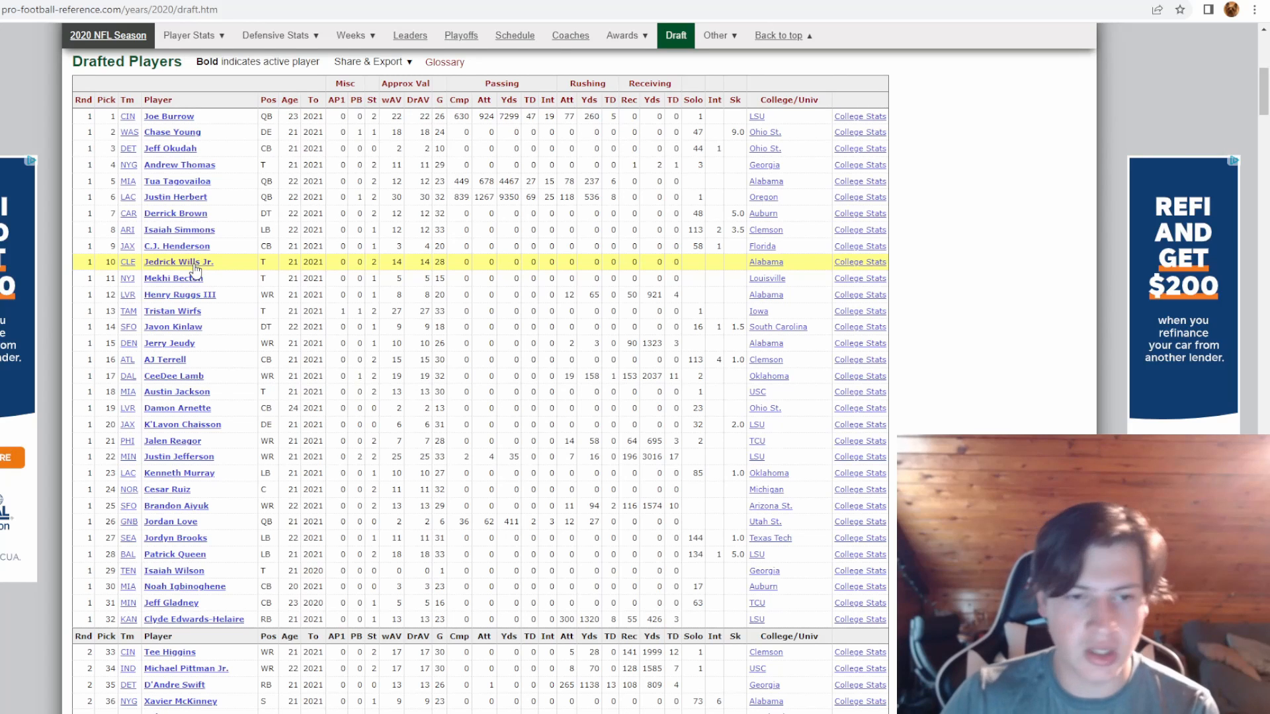
mouse_move(179, 278)
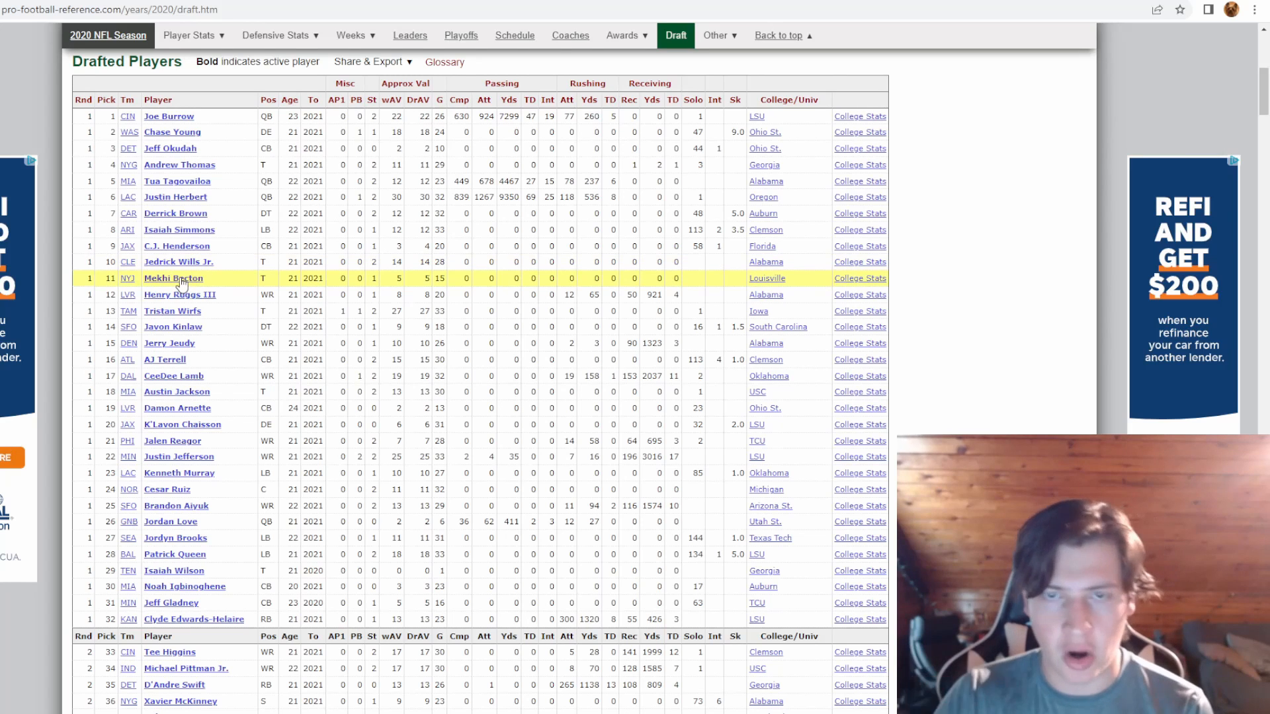
mouse_move(180, 294)
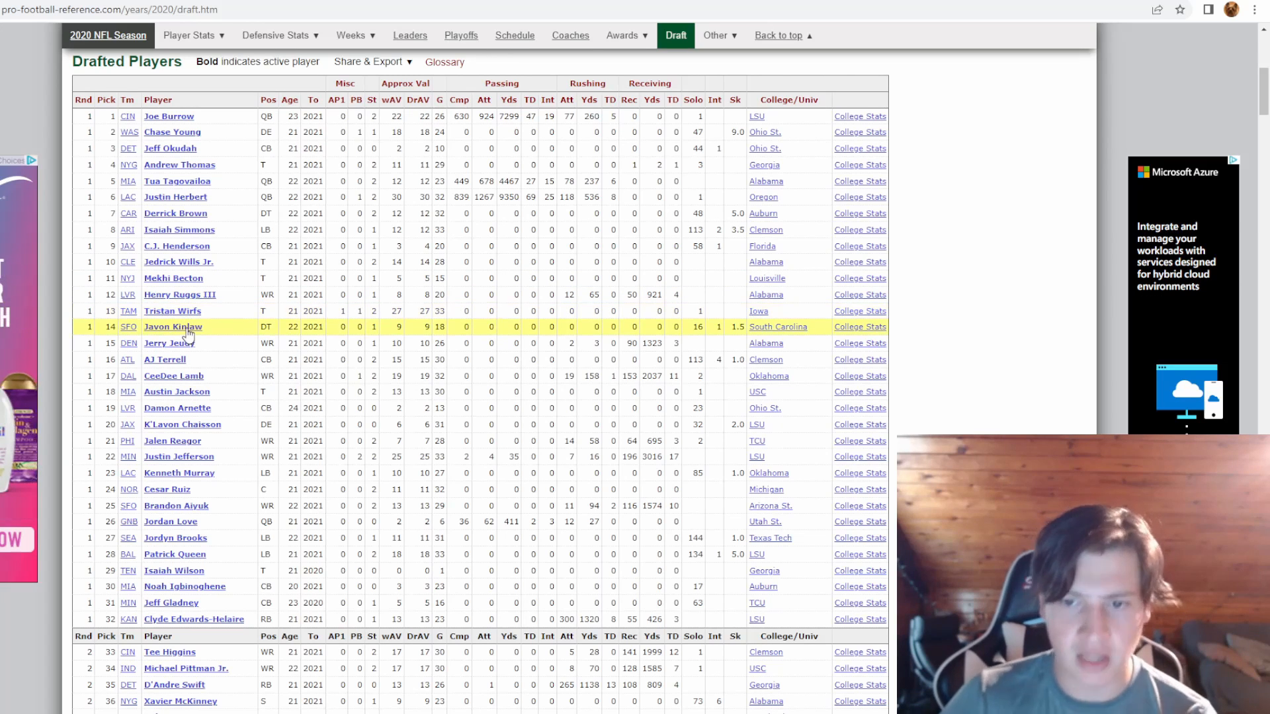
mouse_move(729, 335)
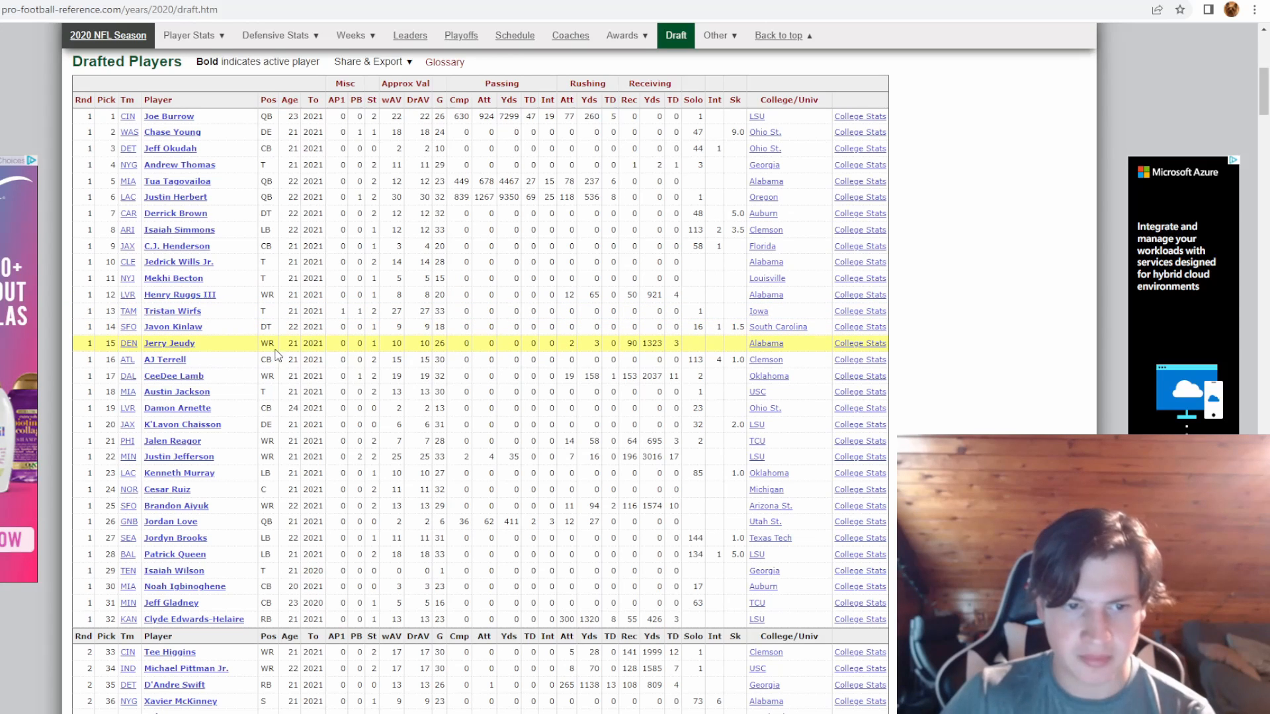
mouse_move(170, 344)
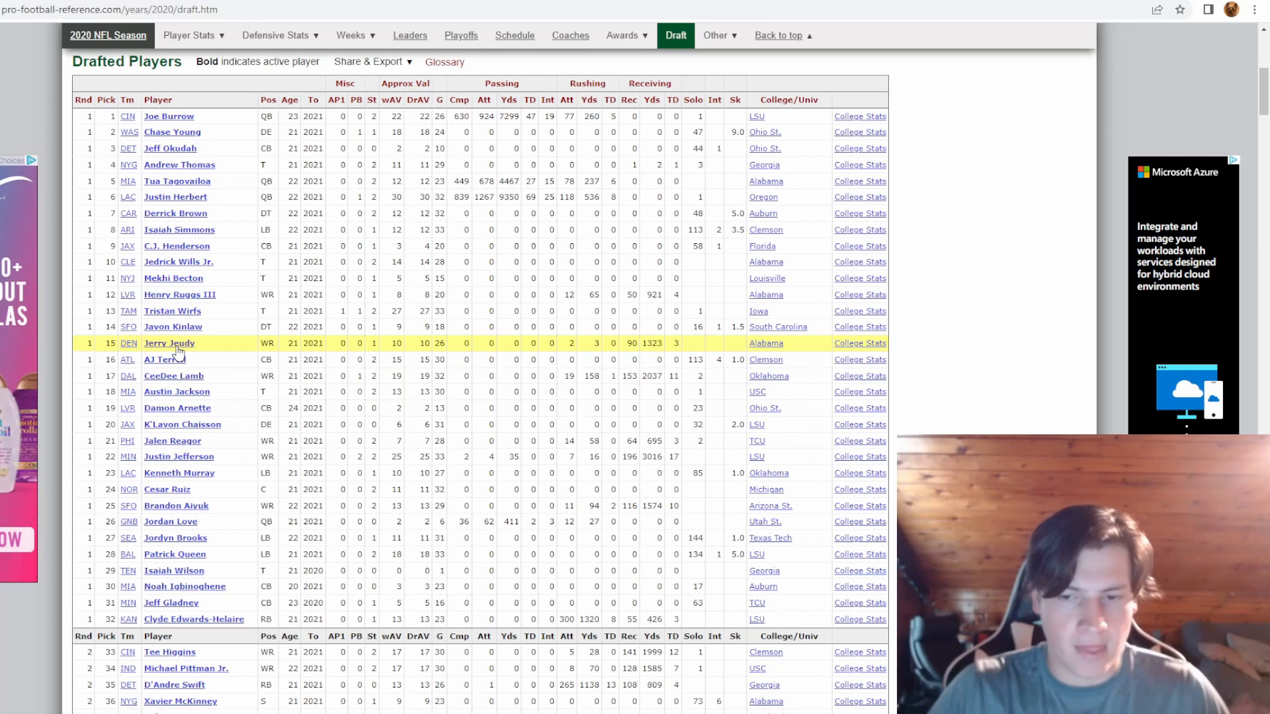
mouse_move(164, 358)
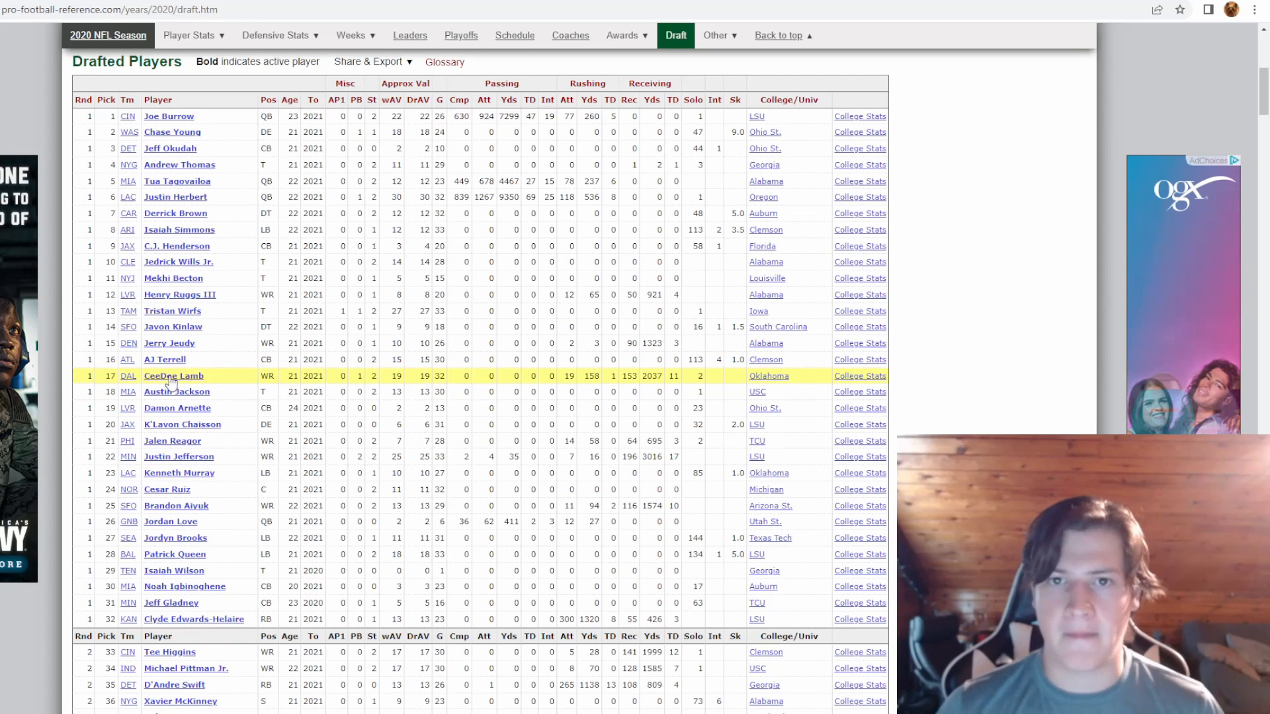
mouse_move(185, 398)
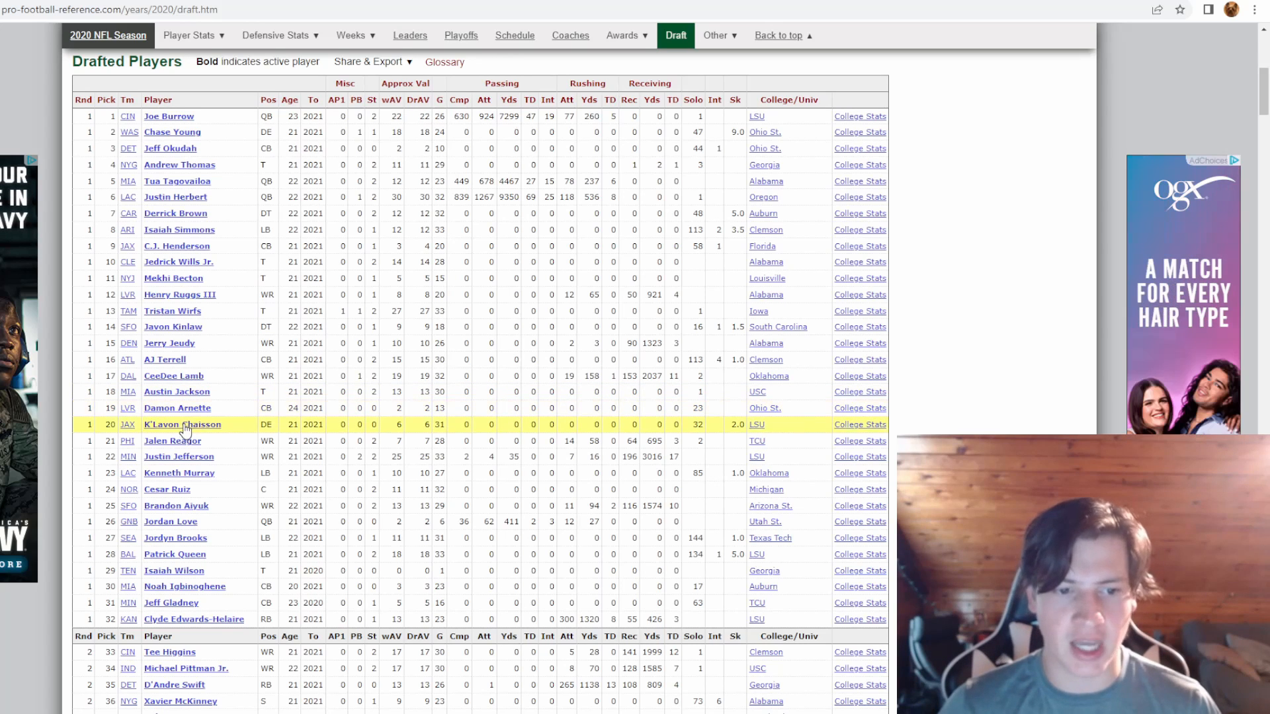
mouse_move(185, 446)
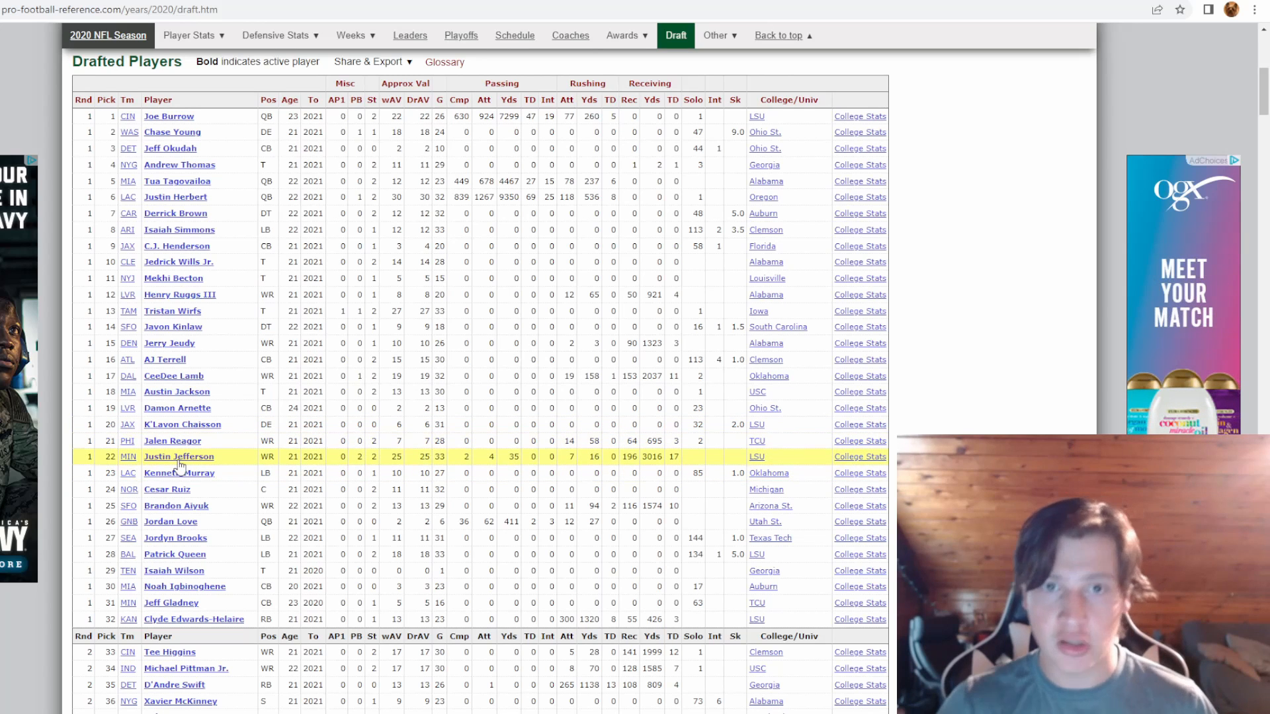
mouse_move(194, 479)
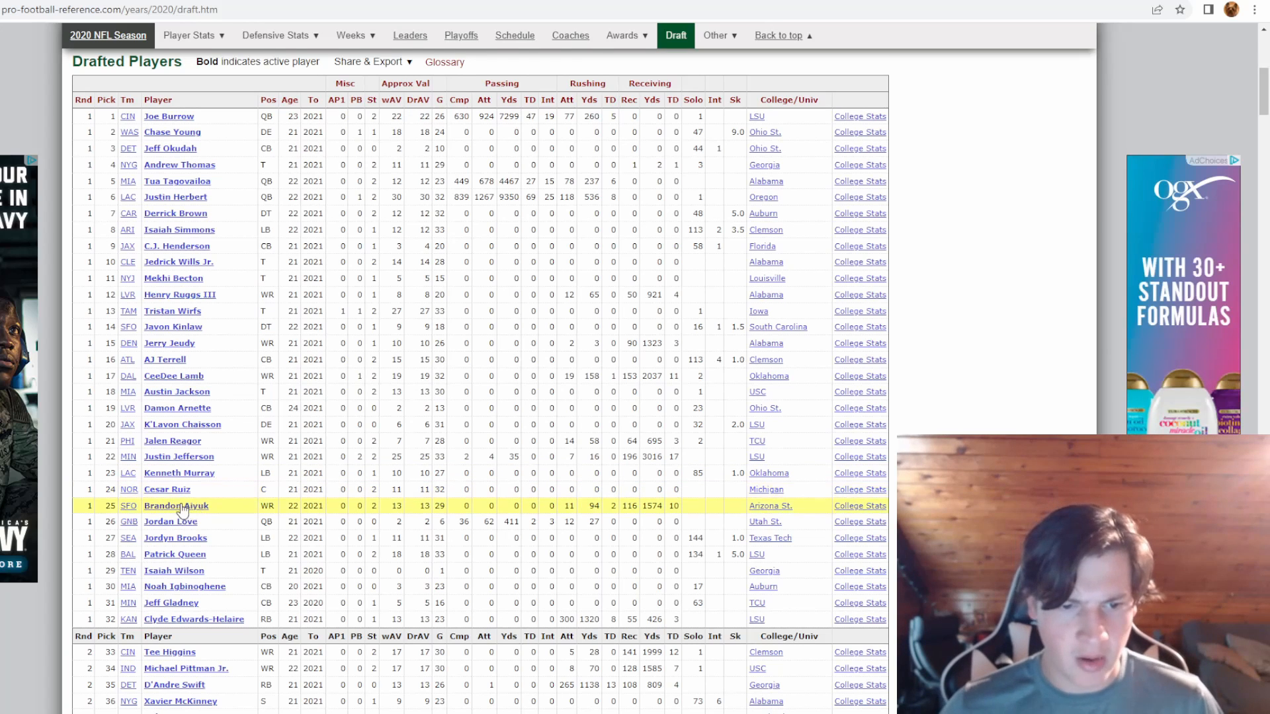
scroll(down, 3)
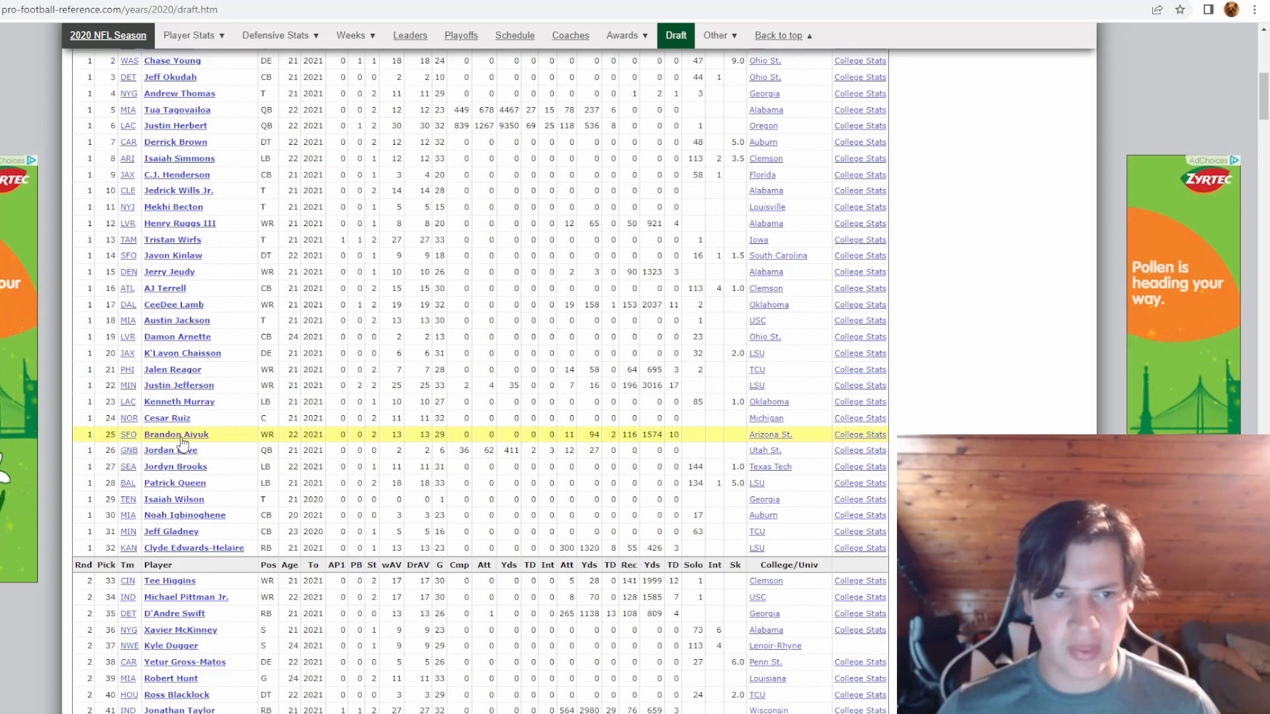
mouse_move(170, 449)
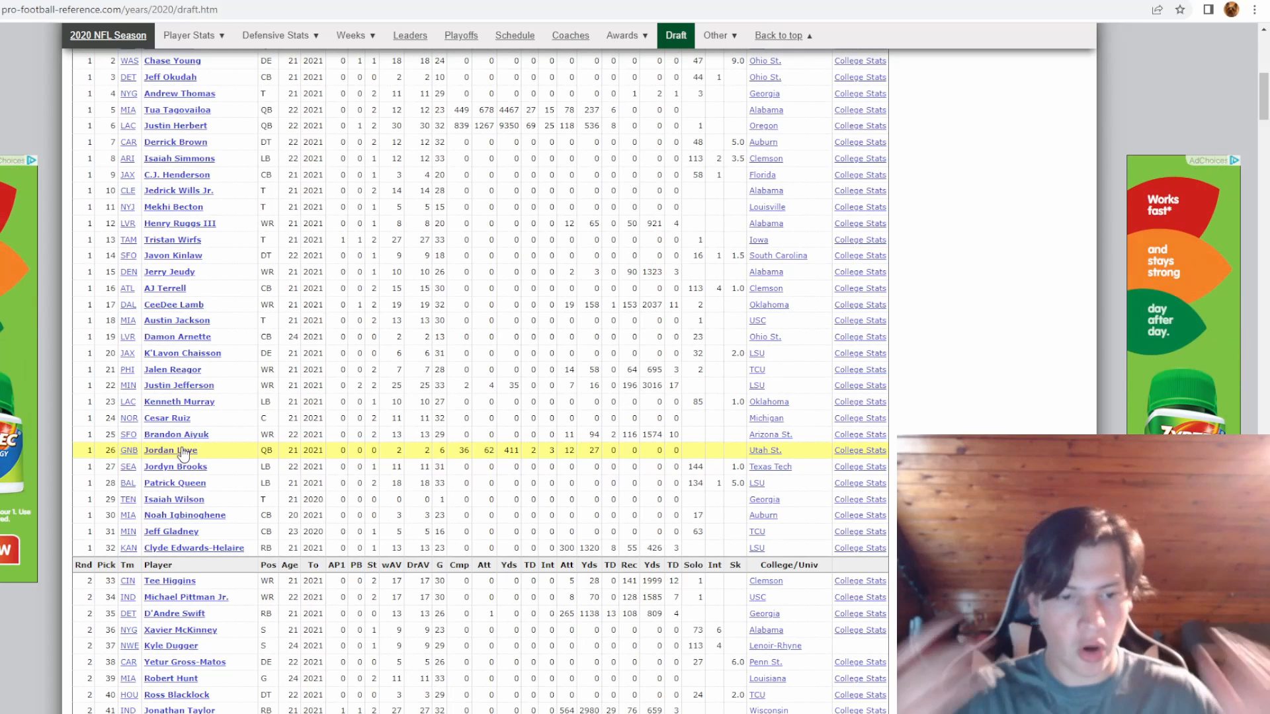
mouse_move(175, 467)
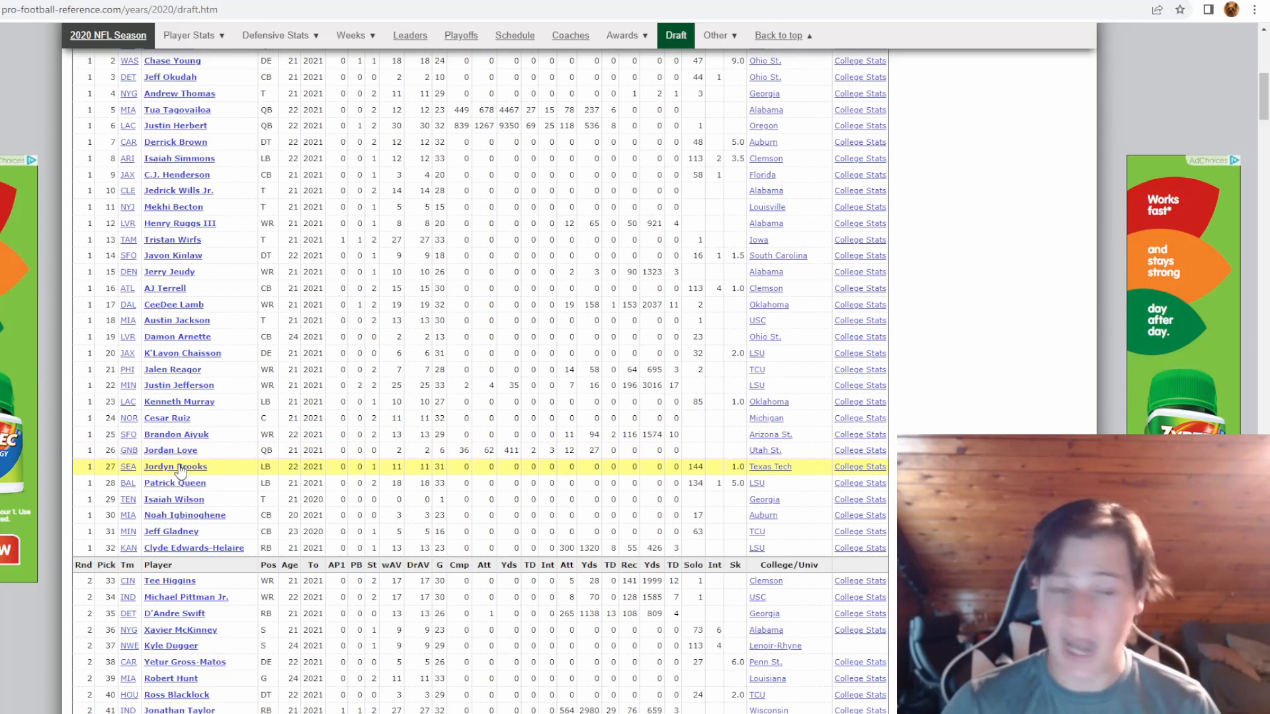
scroll(down, 3)
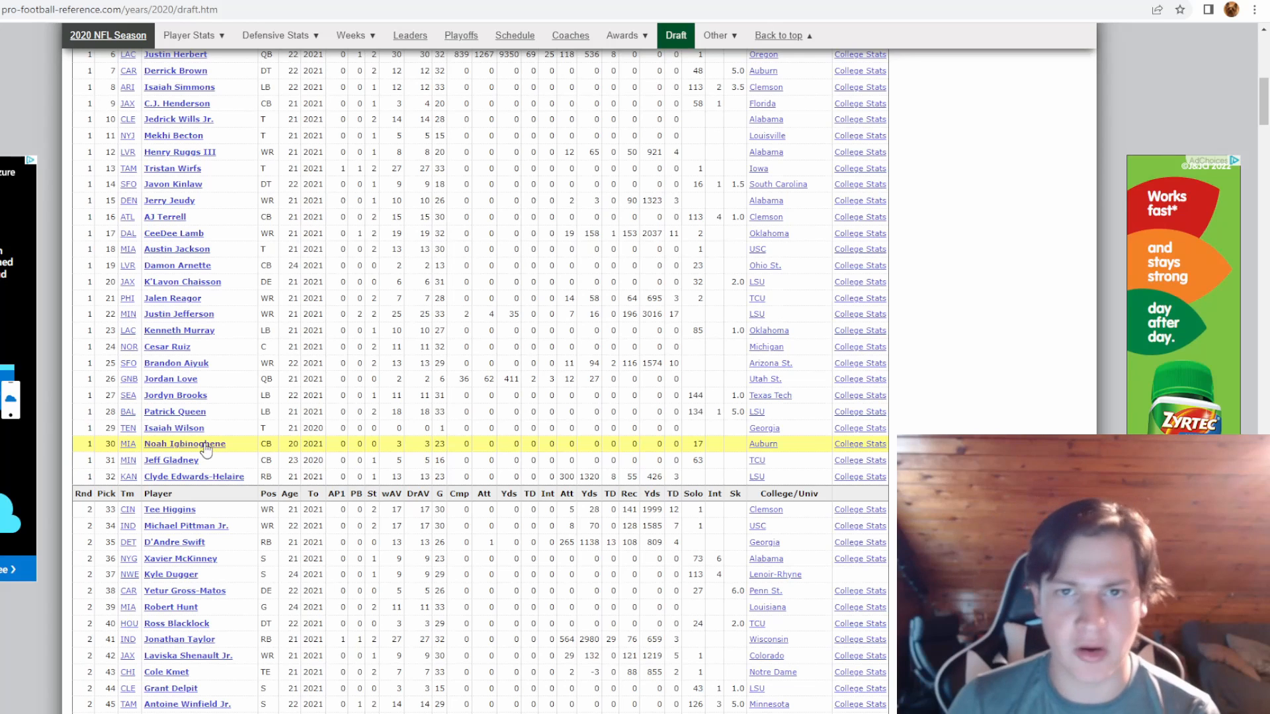
mouse_move(170, 460)
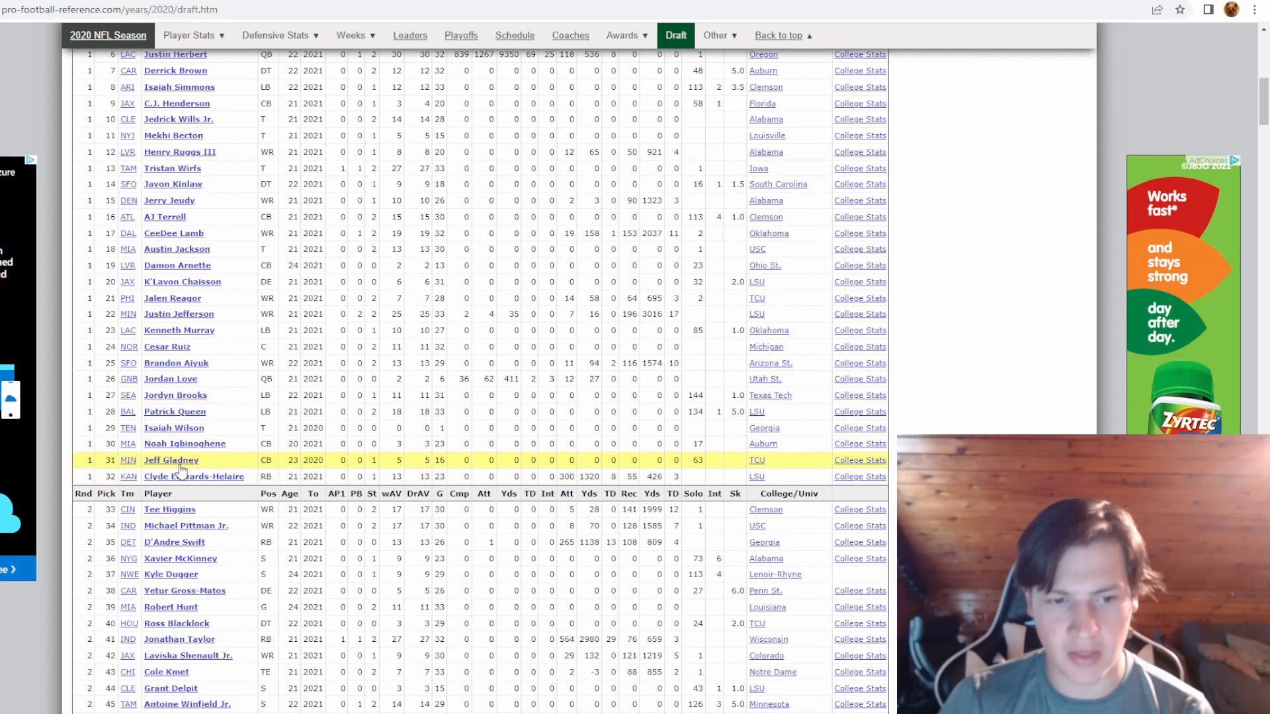
scroll(down, 3)
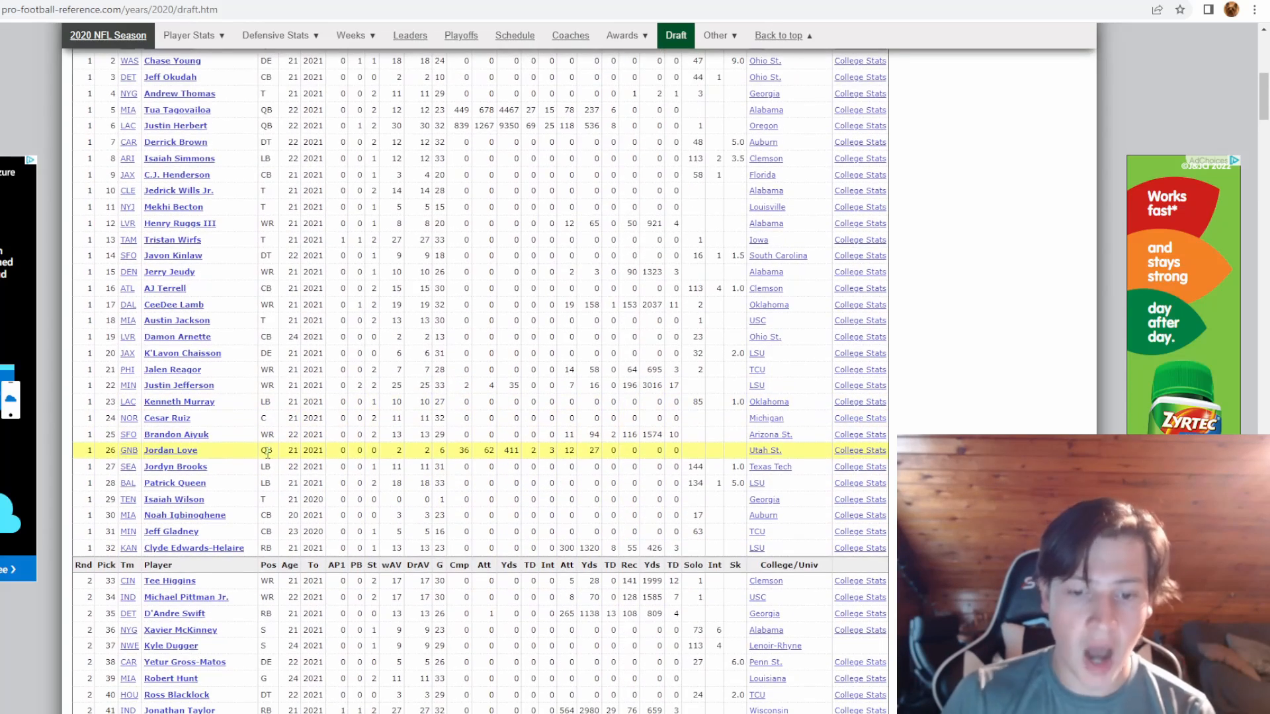
click(193, 548)
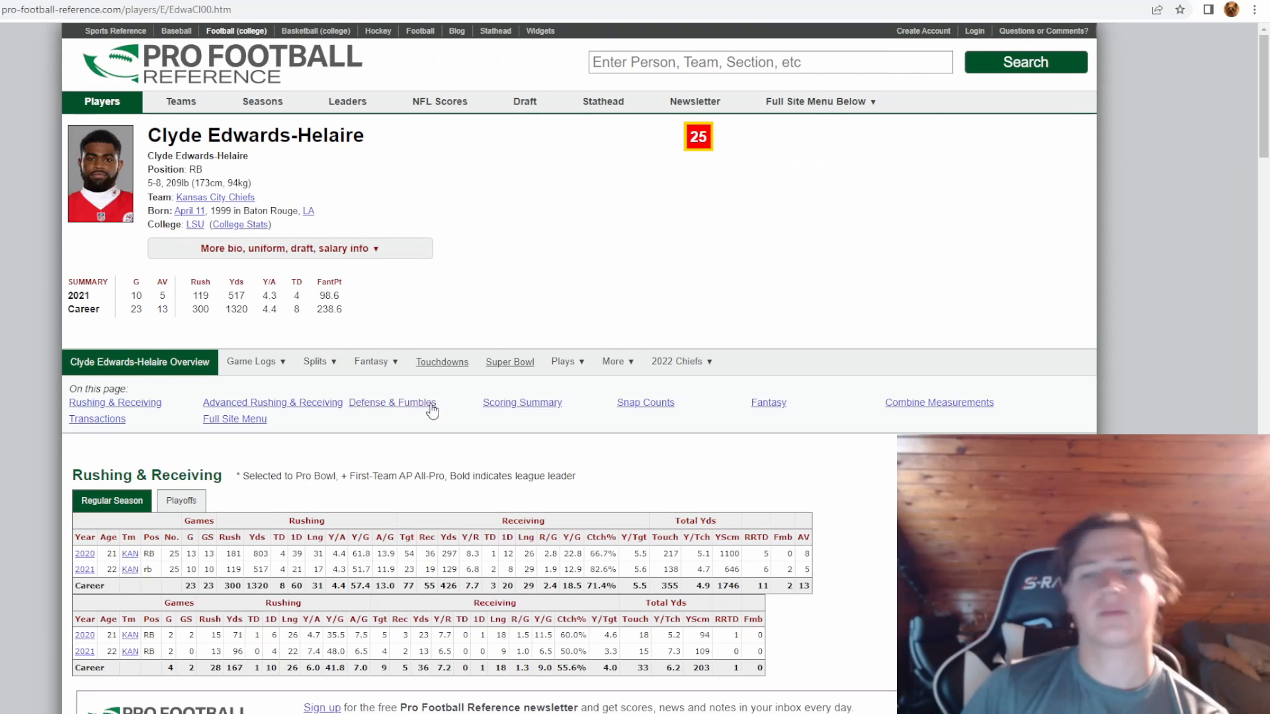
scroll(down, 3)
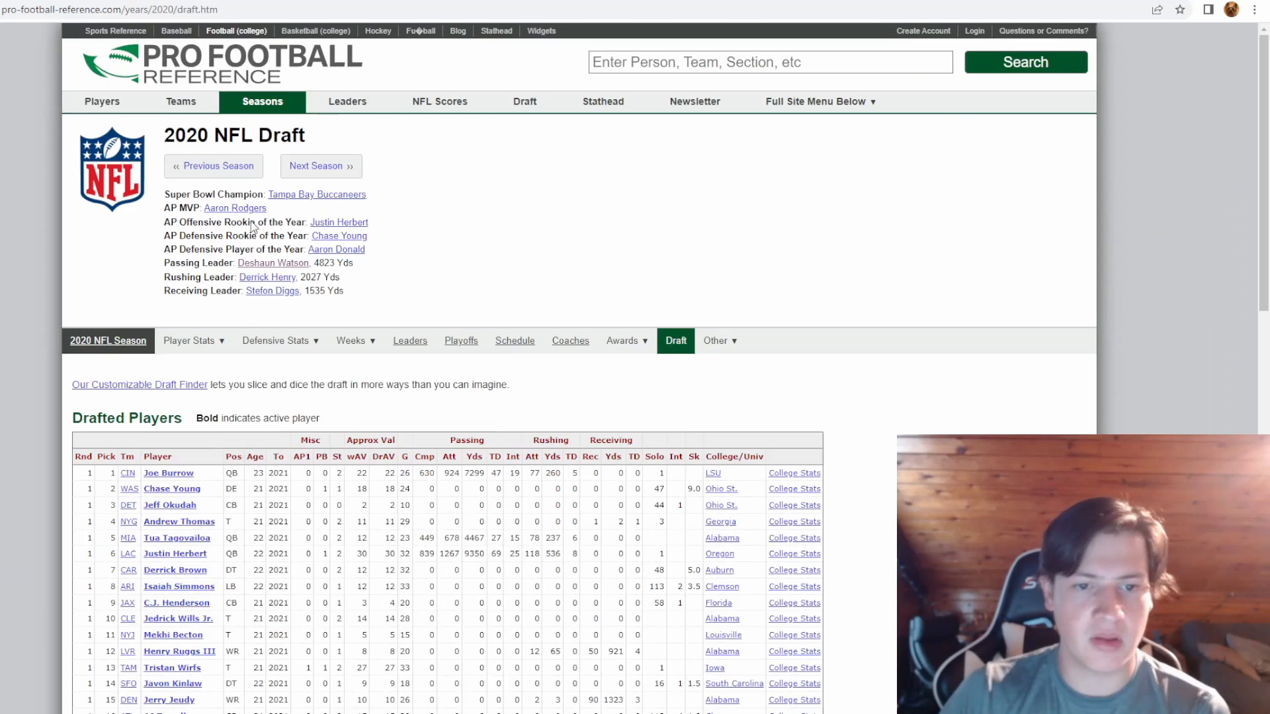
scroll(down, 3)
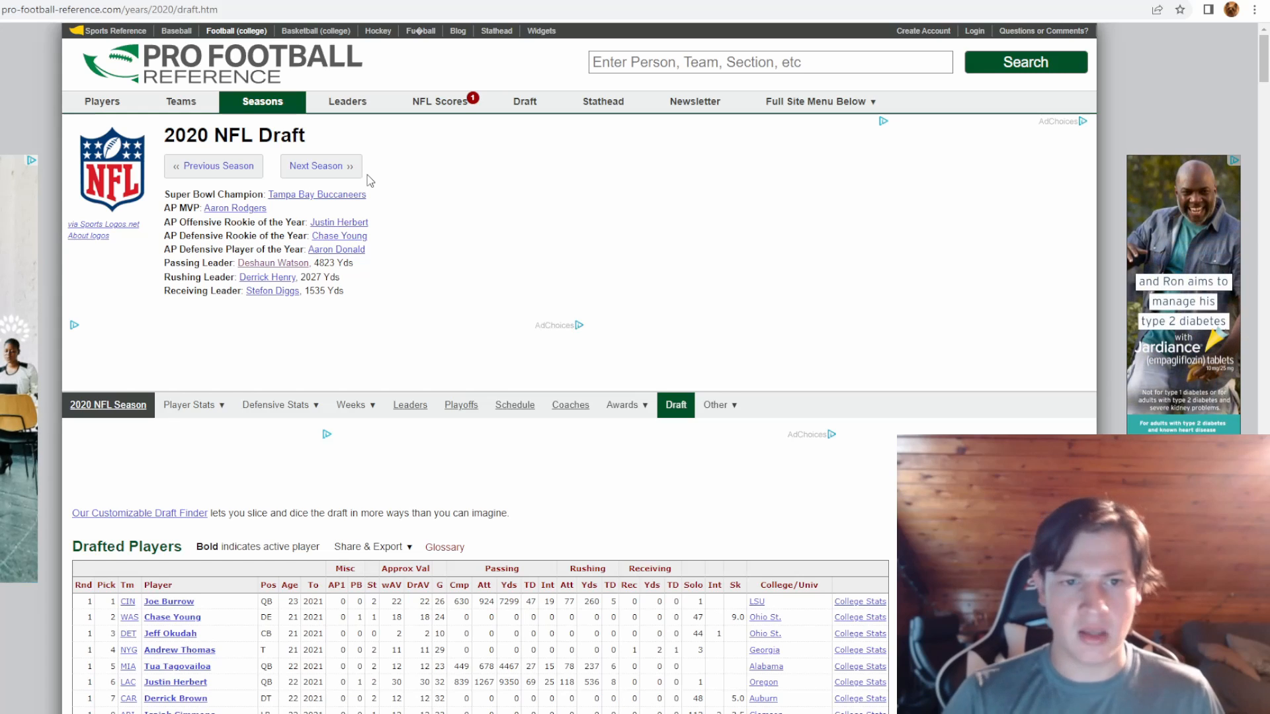
scroll(down, 3)
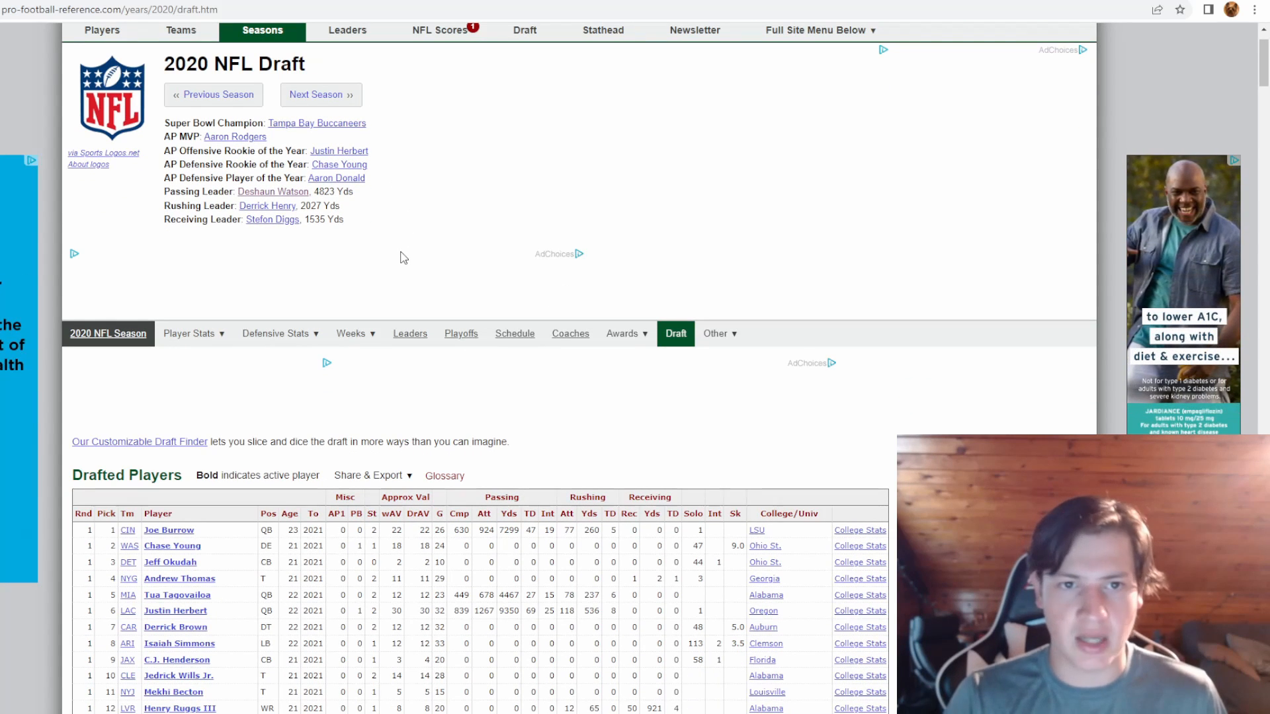
Step: Enlarge the first reply's photo of four players in edited jerseys in the photo viewer
scroll(down, 3)
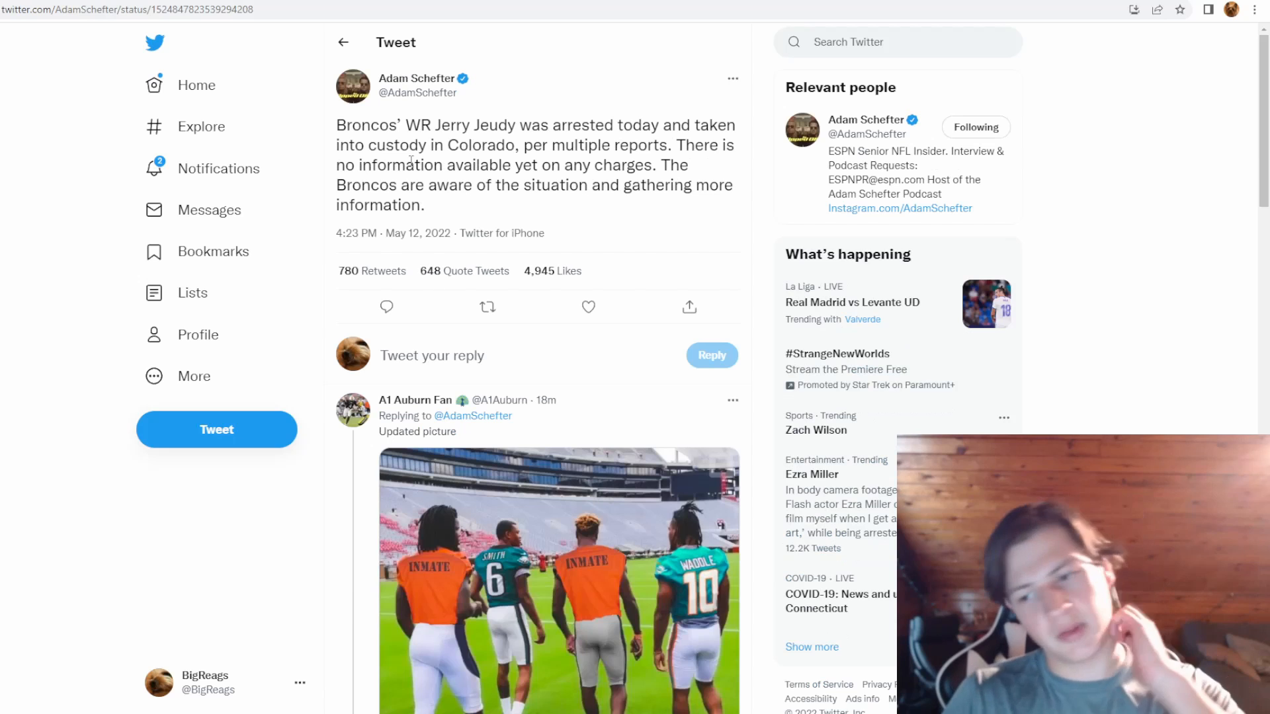
scroll(down, 3)
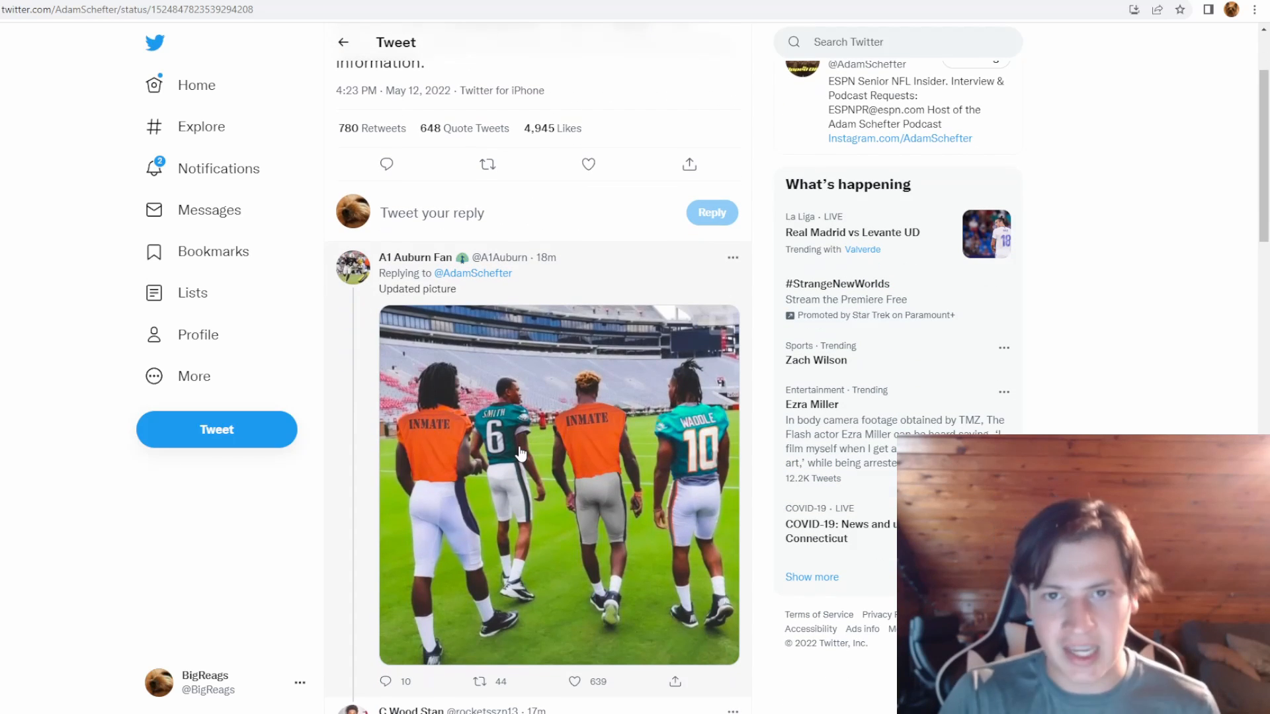
scroll(down, 3)
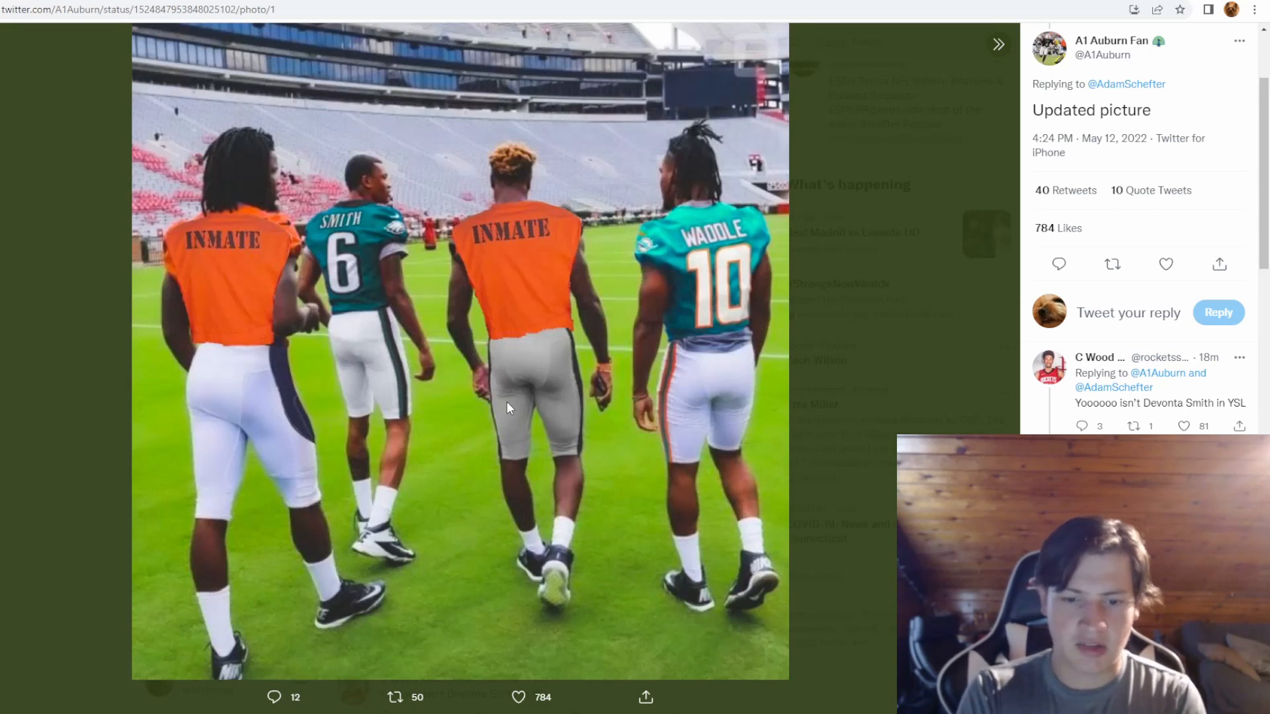
click(1164, 264)
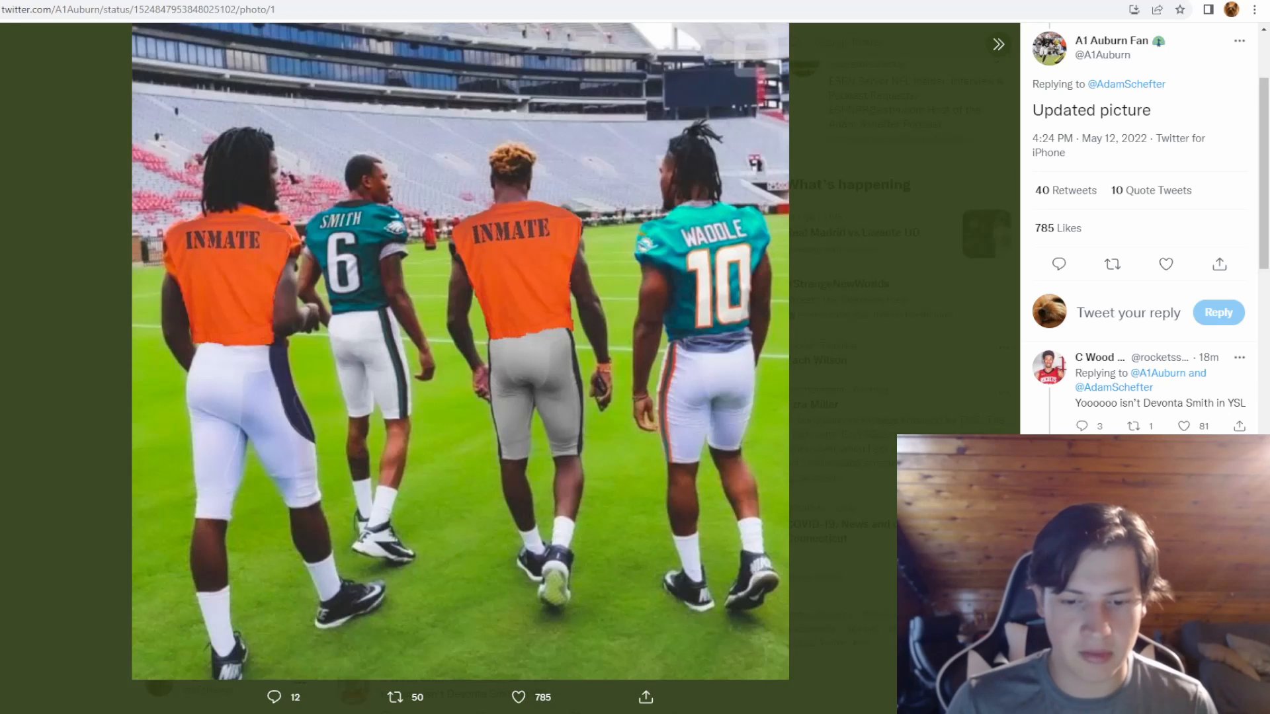